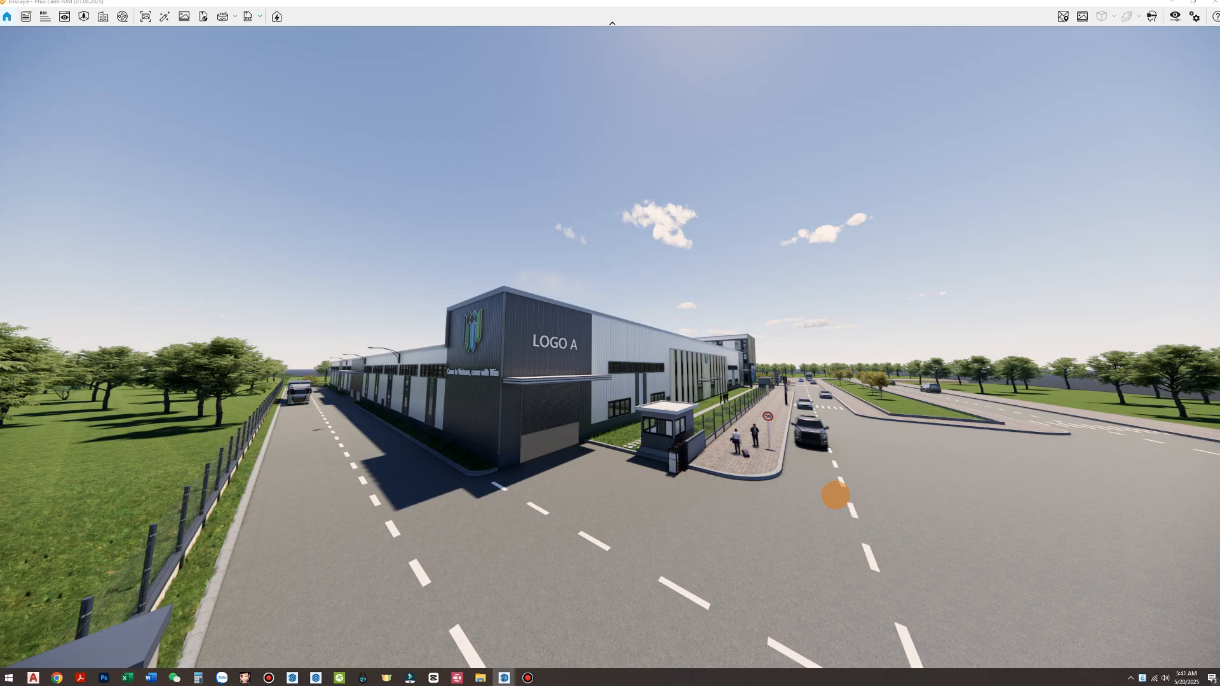
{"action": "mouse_move", "coordinate": [737, 483]}
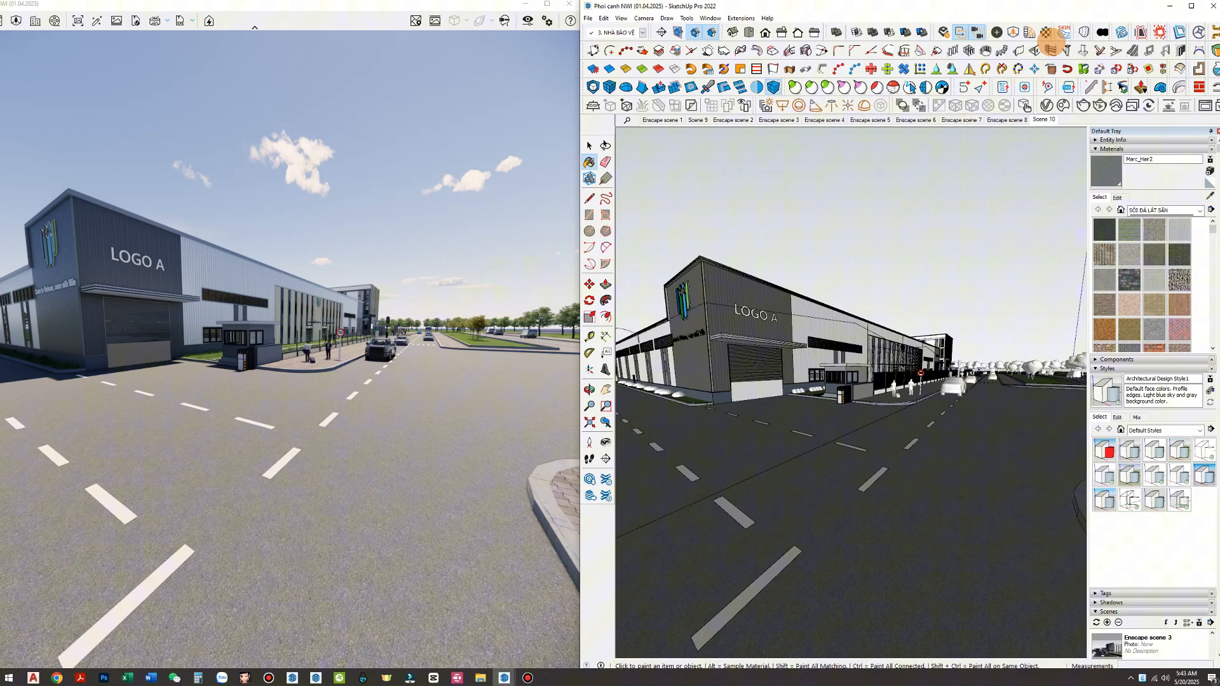
{"action": "mouse_move", "coordinate": [1047, 31]}
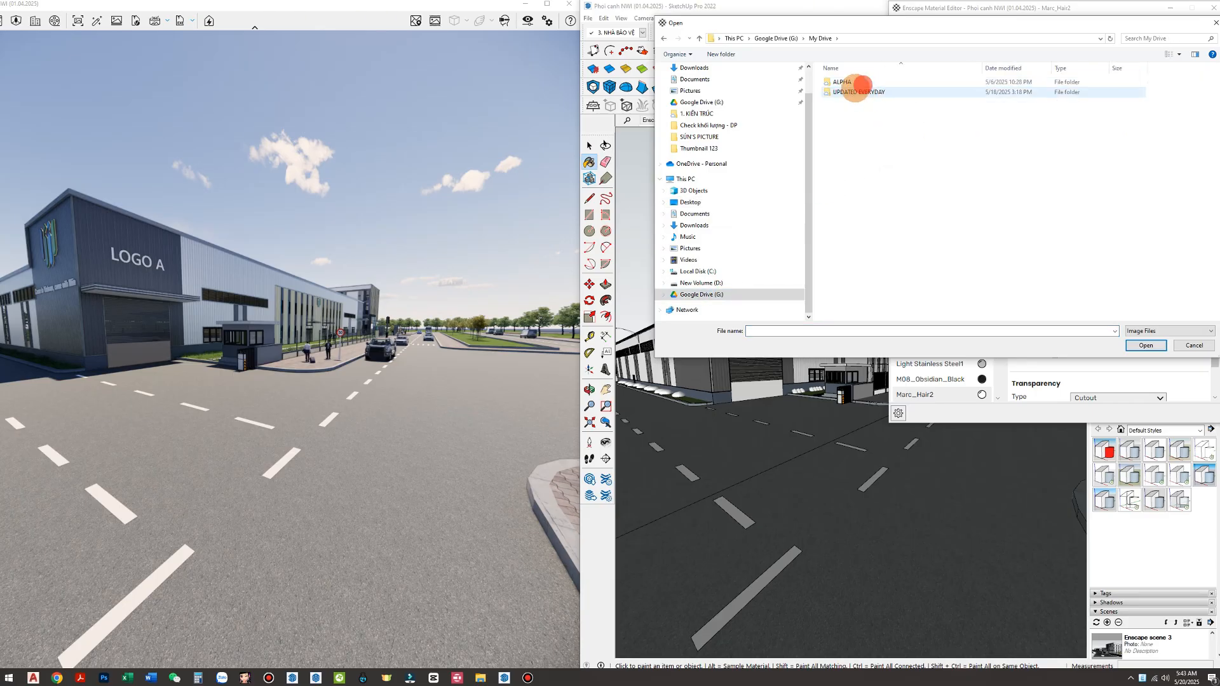
Load the wet road Normal PNG from the UPDATED EVERYDAY folder as the road's normal height map
{"action": "double_click", "coordinate": [857, 92]}
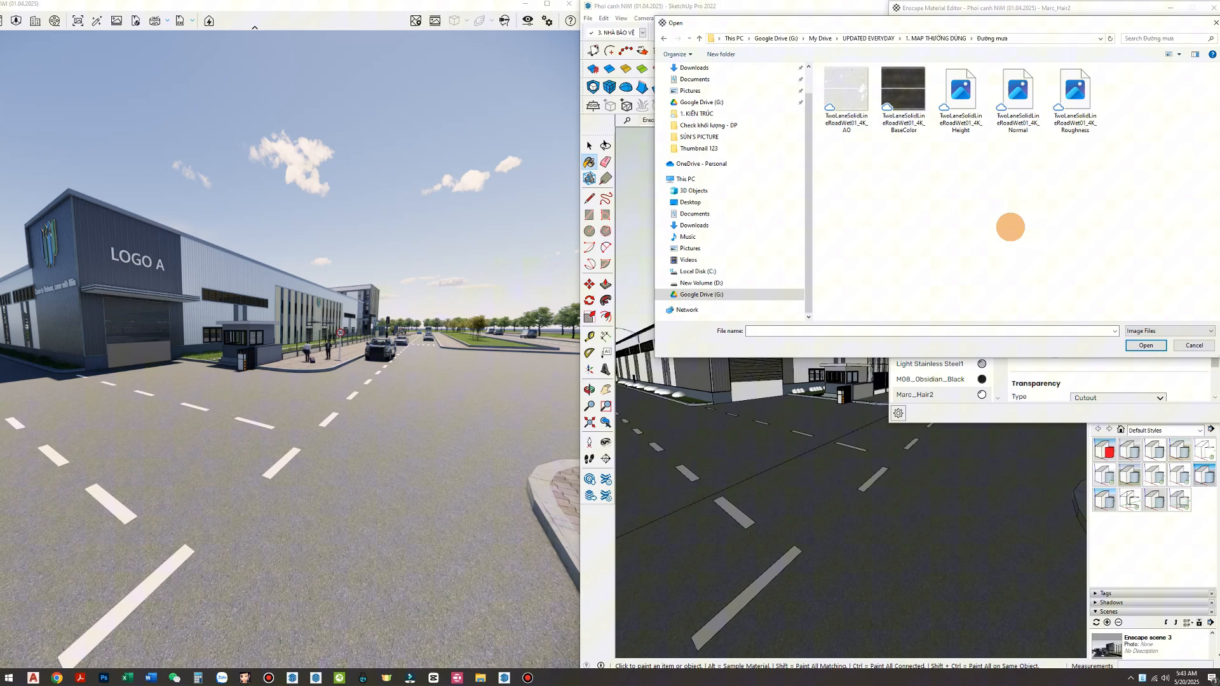
{"action": "left_click", "coordinate": [1017, 93]}
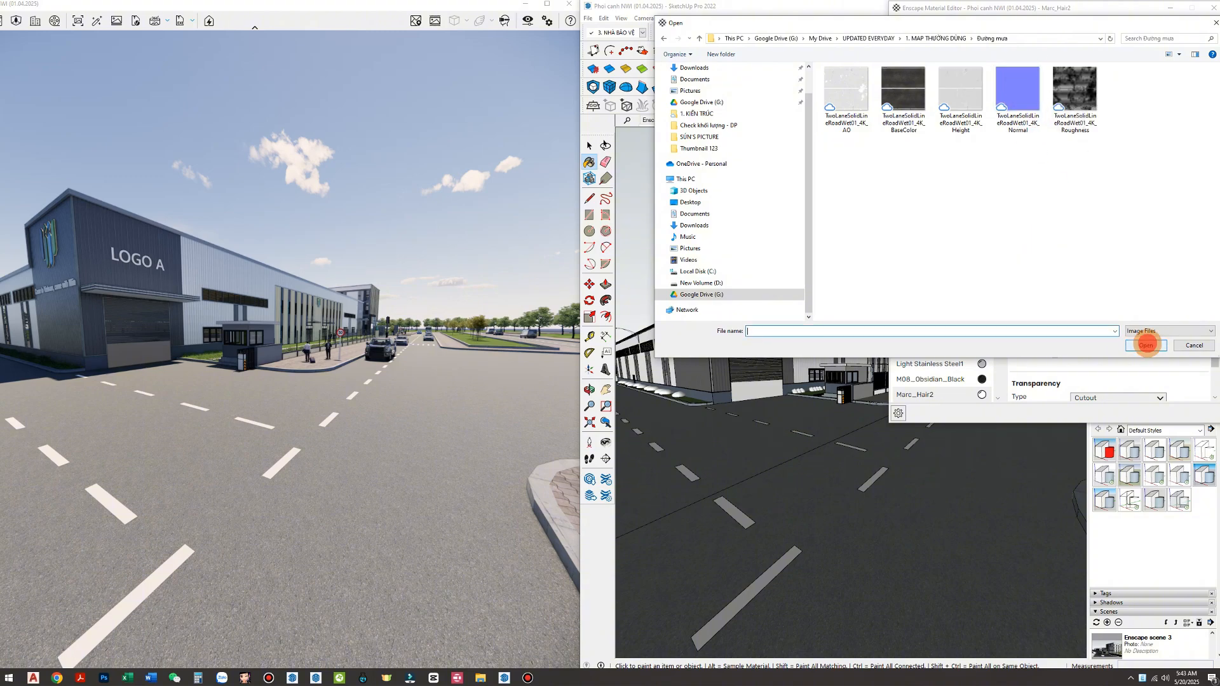
{"action": "left_click", "coordinate": [1144, 346]}
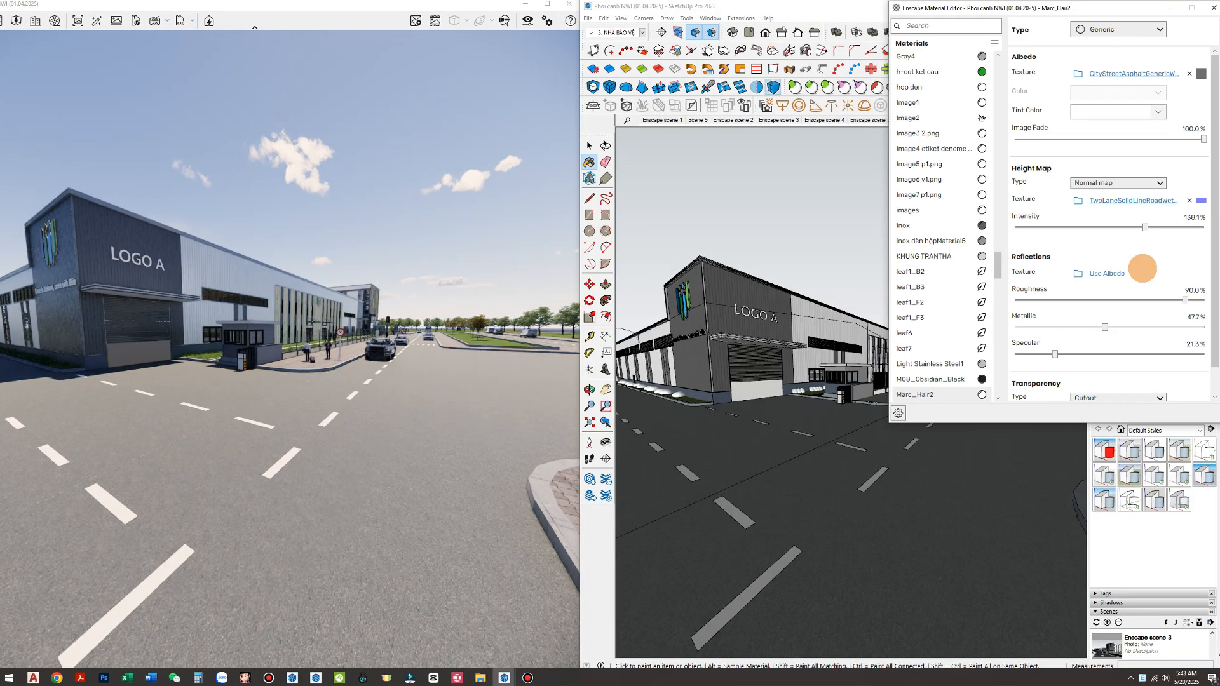
Adjust the road's normal map intensity slider, comparing lower and full strengths
{"action": "left_click_drag", "start_coordinate": [1144, 226], "coordinate": [1124, 226]}
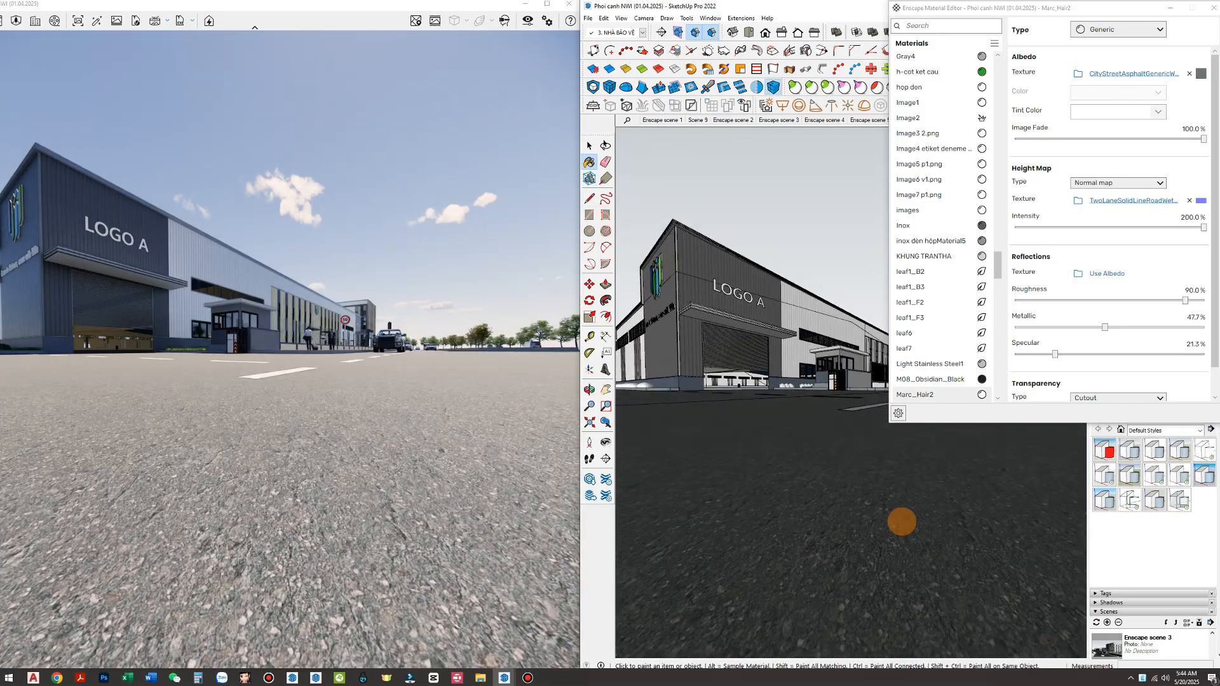
{"action": "left_click_drag", "start_coordinate": [1185, 228], "coordinate": [1099, 227]}
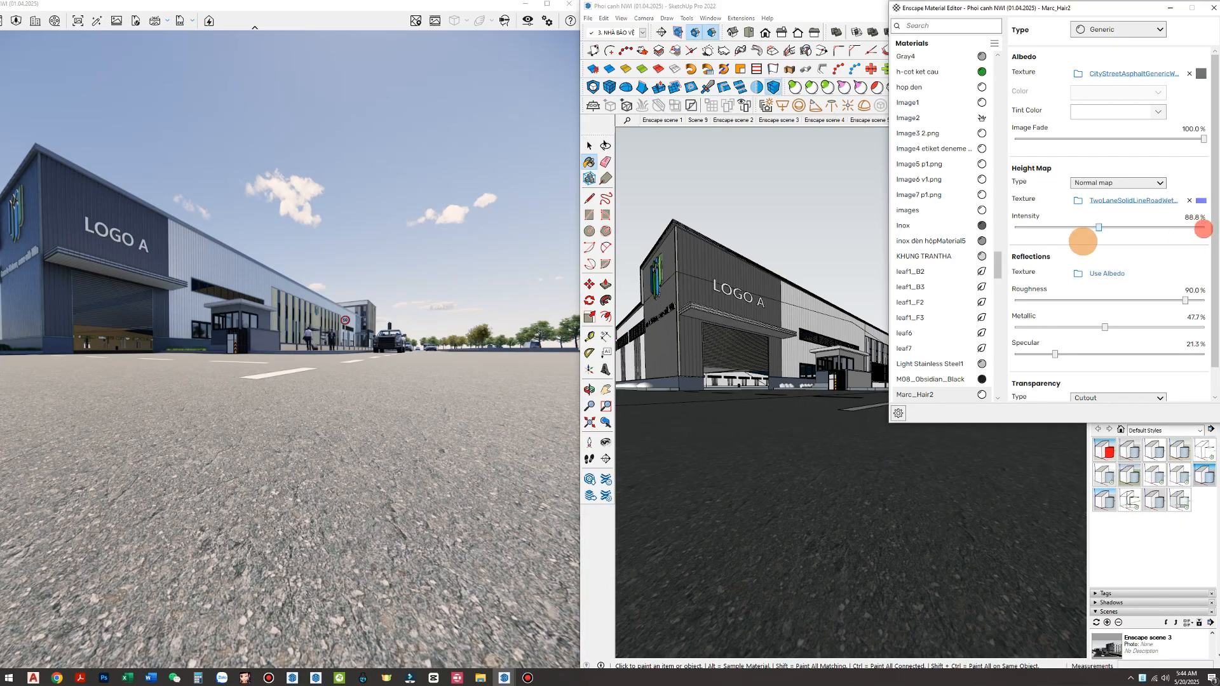
{"action": "left_click_drag", "start_coordinate": [1098, 228], "coordinate": [1016, 227]}
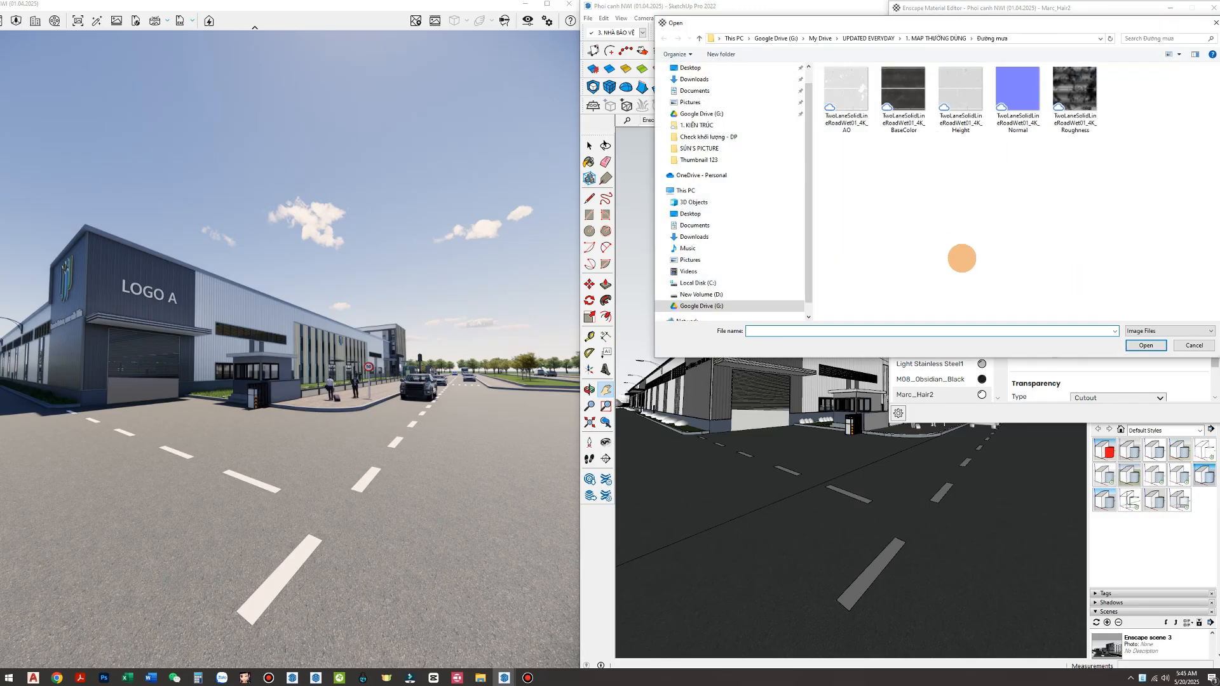
{"action": "mouse_move", "coordinate": [1074, 101]}
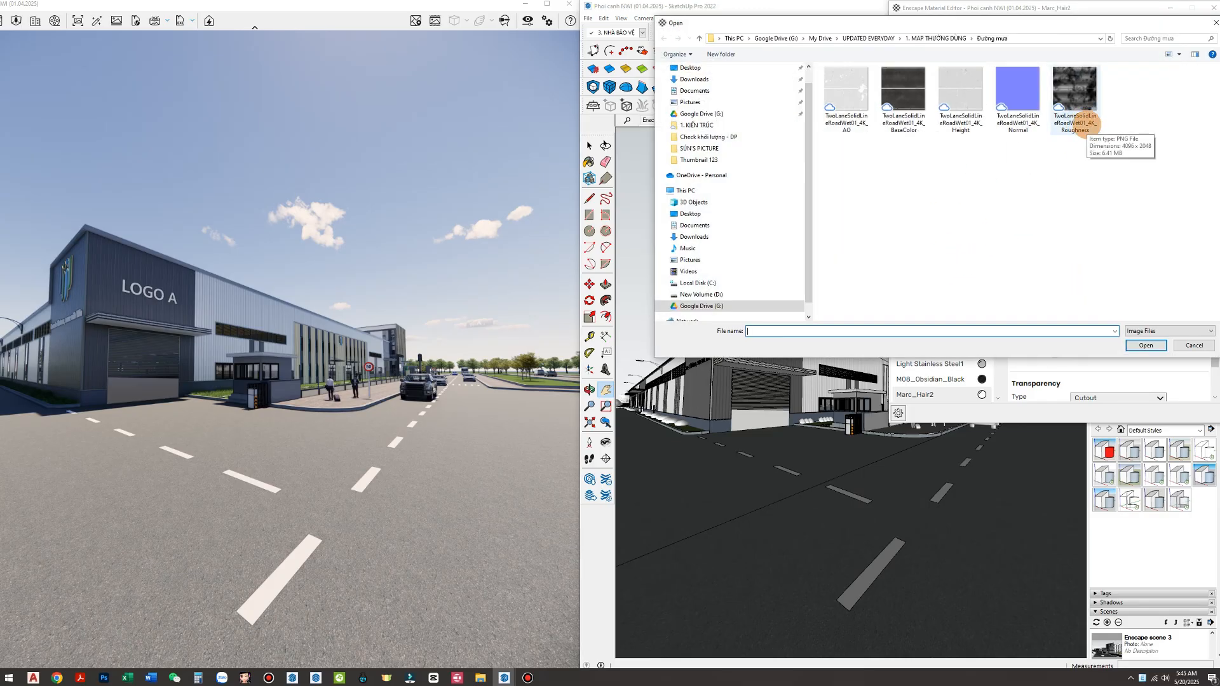
Load the wet road Roughness PNG as the reflection texture and open its texture settings
{"action": "left_click", "coordinate": [1075, 89]}
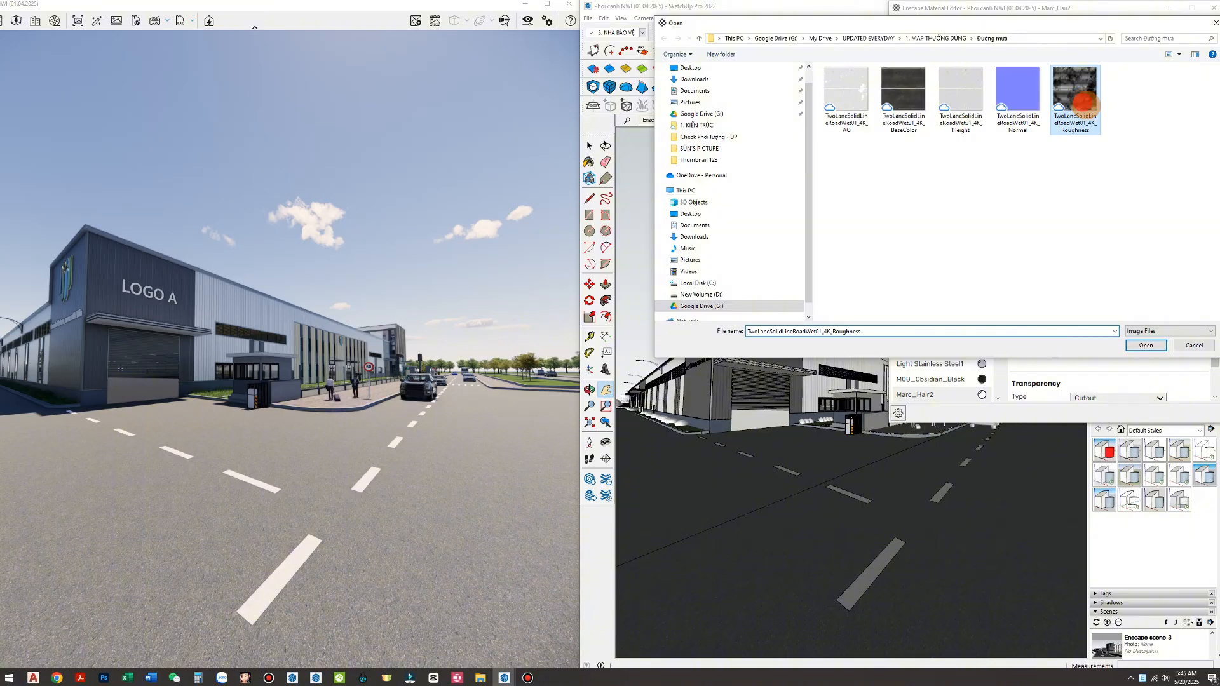
{"action": "left_click", "coordinate": [1144, 346]}
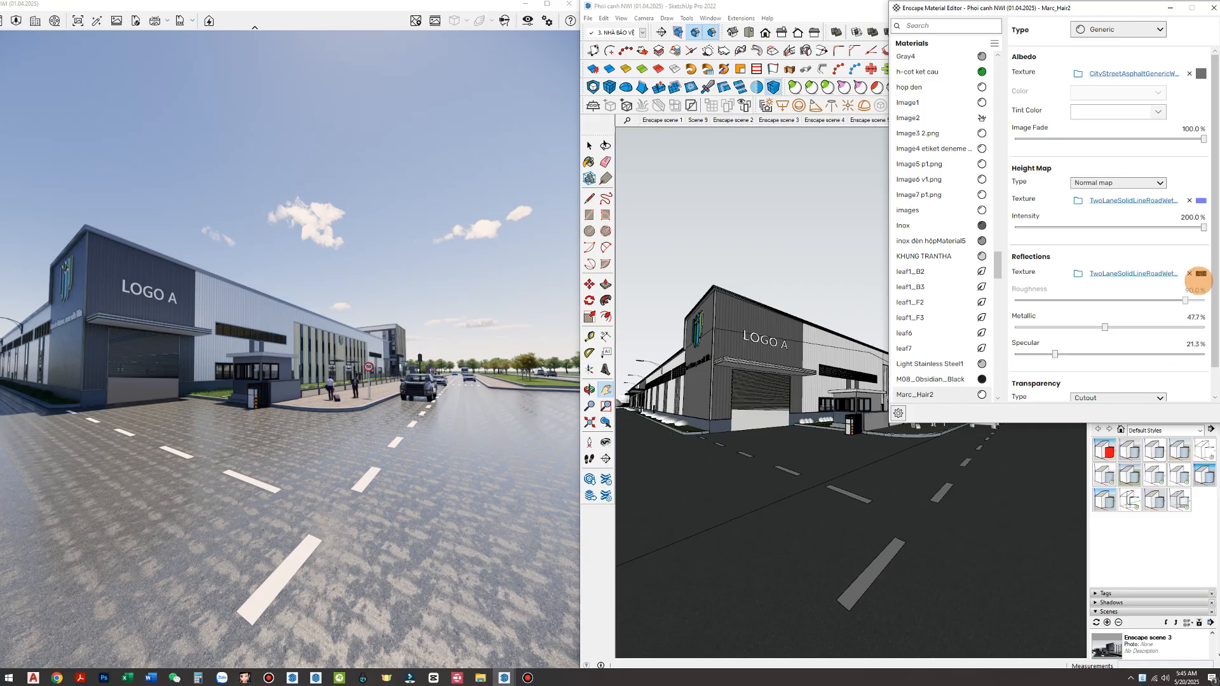
{"action": "left_click", "coordinate": [1200, 281]}
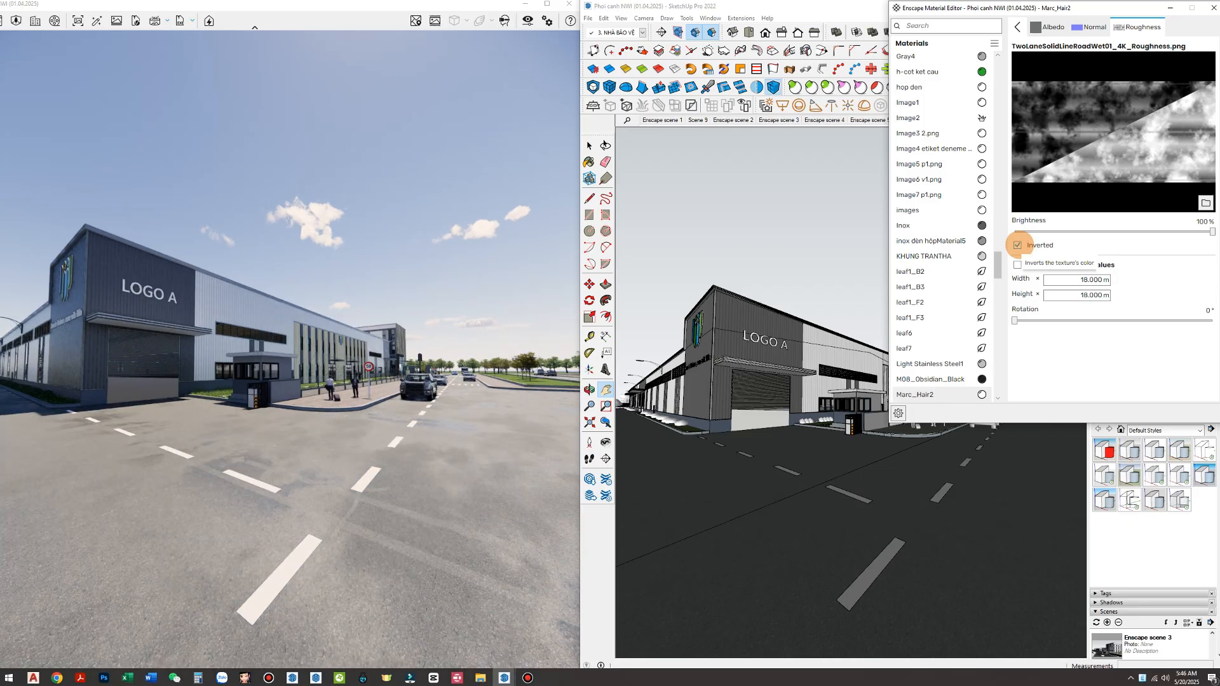
Toggle the roughness map's Inverted option and tune its brightness to about 60%
{"action": "left_click", "coordinate": [1018, 246]}
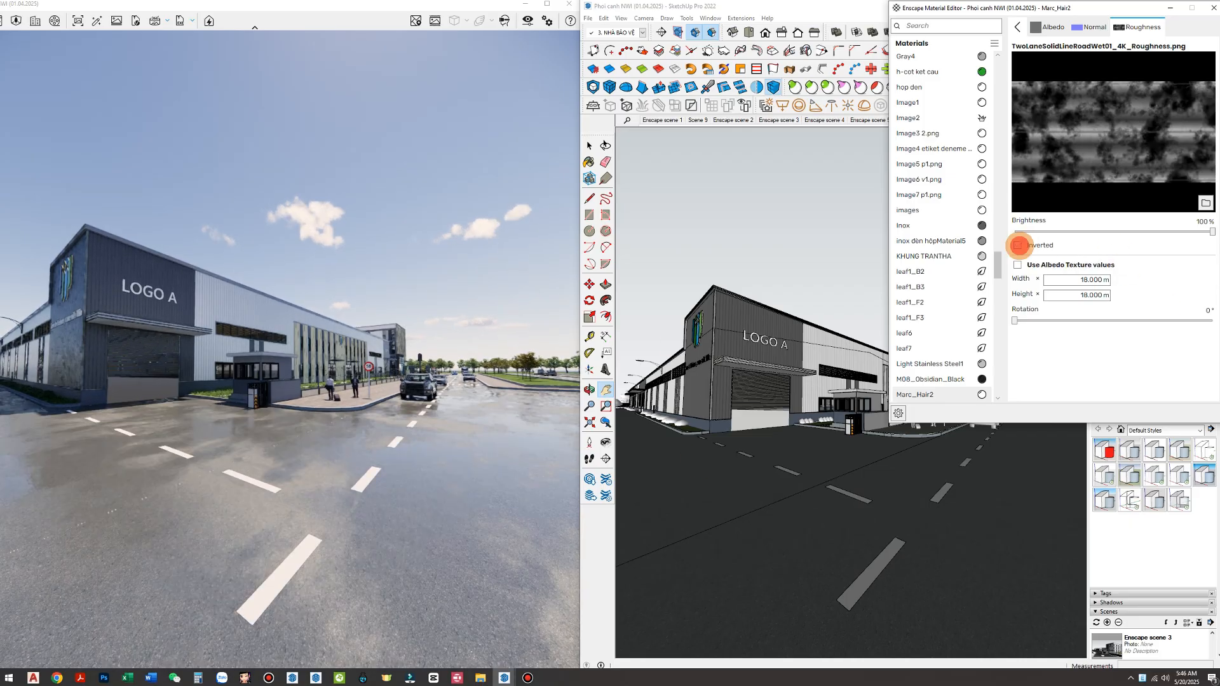
{"action": "left_click", "coordinate": [1016, 246]}
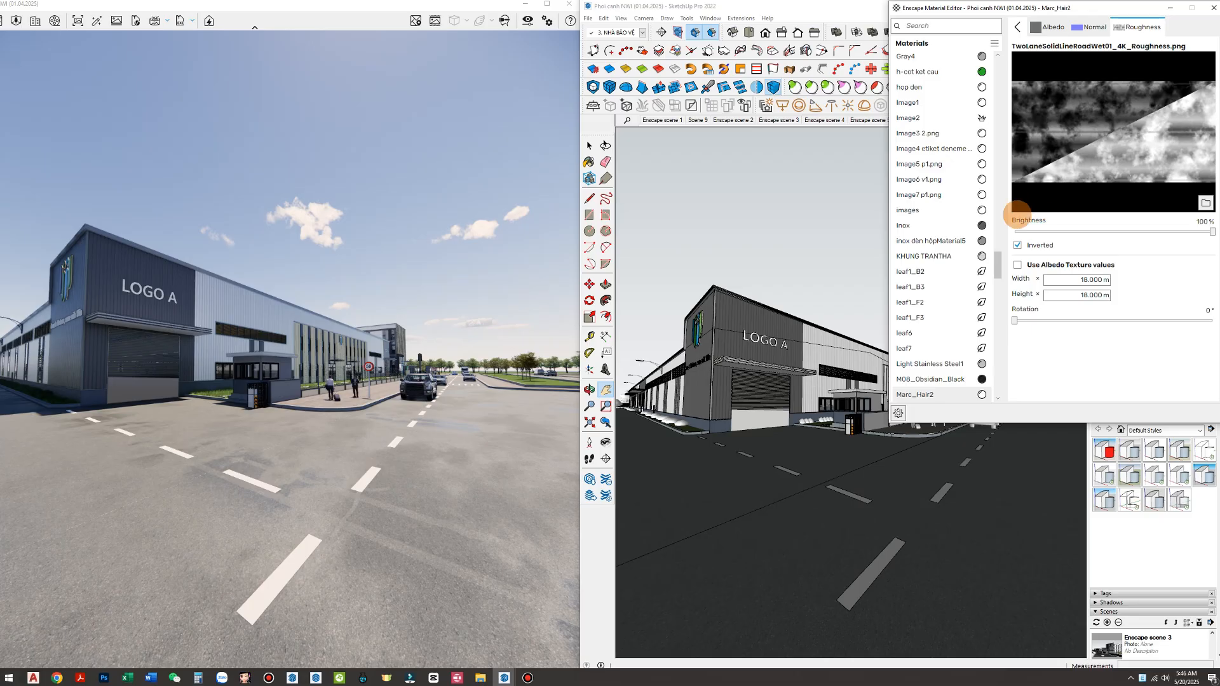
{"action": "left_click_drag", "start_coordinate": [1210, 231], "coordinate": [1014, 231]}
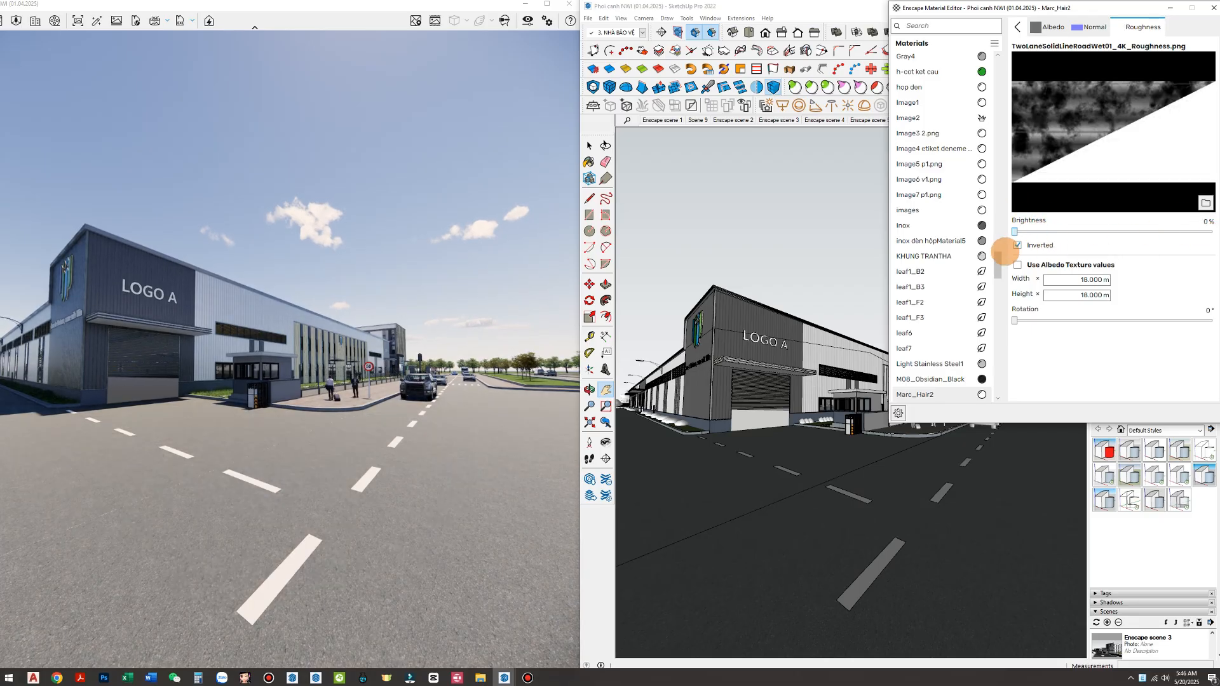
{"action": "left_click_drag", "start_coordinate": [1016, 232], "coordinate": [1212, 232]}
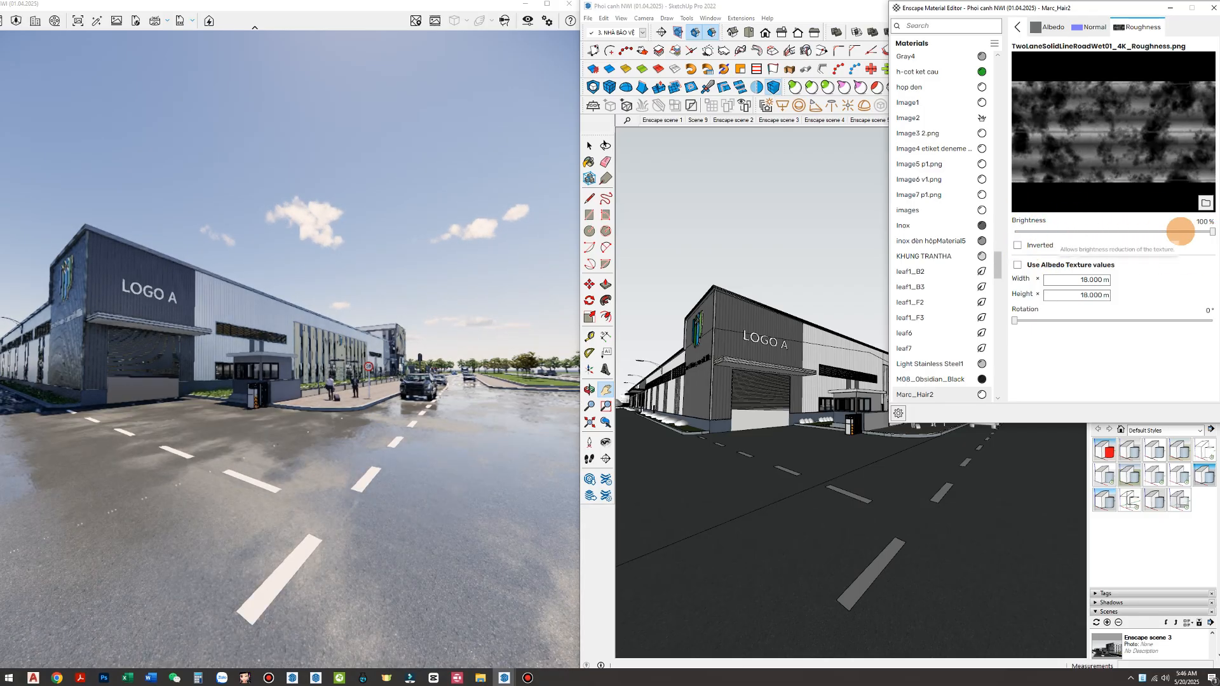
{"action": "left_click_drag", "start_coordinate": [1179, 231], "coordinate": [1134, 232]}
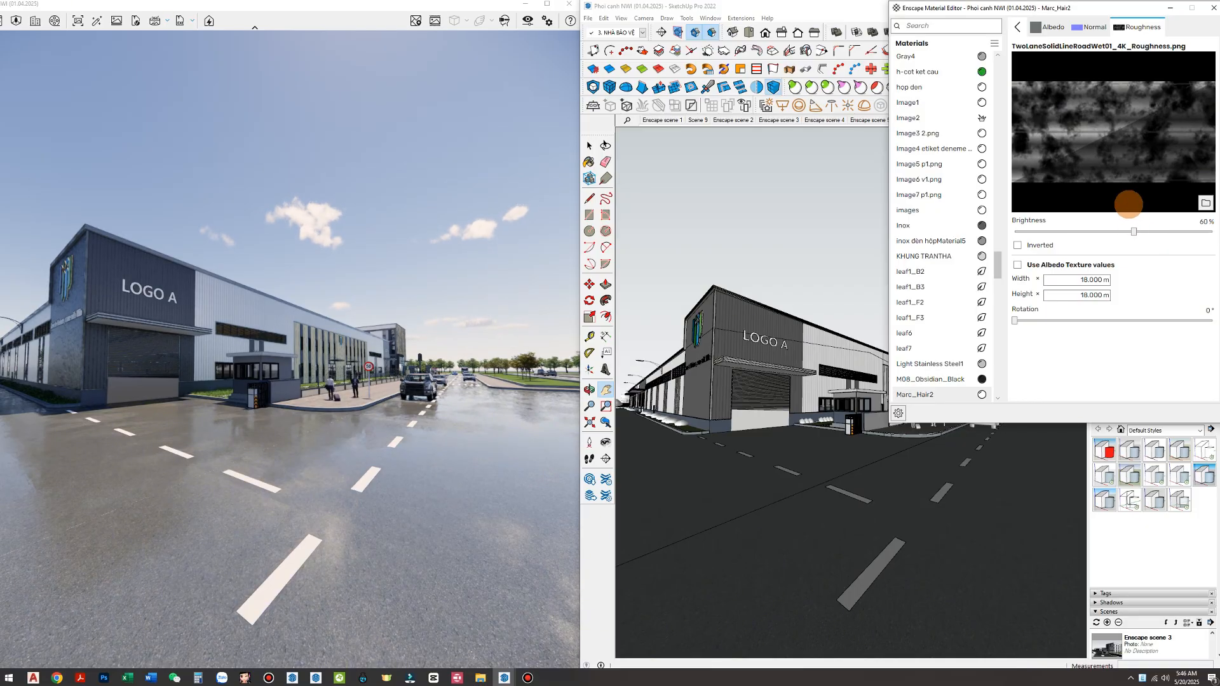
{"action": "left_click_drag", "start_coordinate": [1134, 232], "coordinate": [1013, 232]}
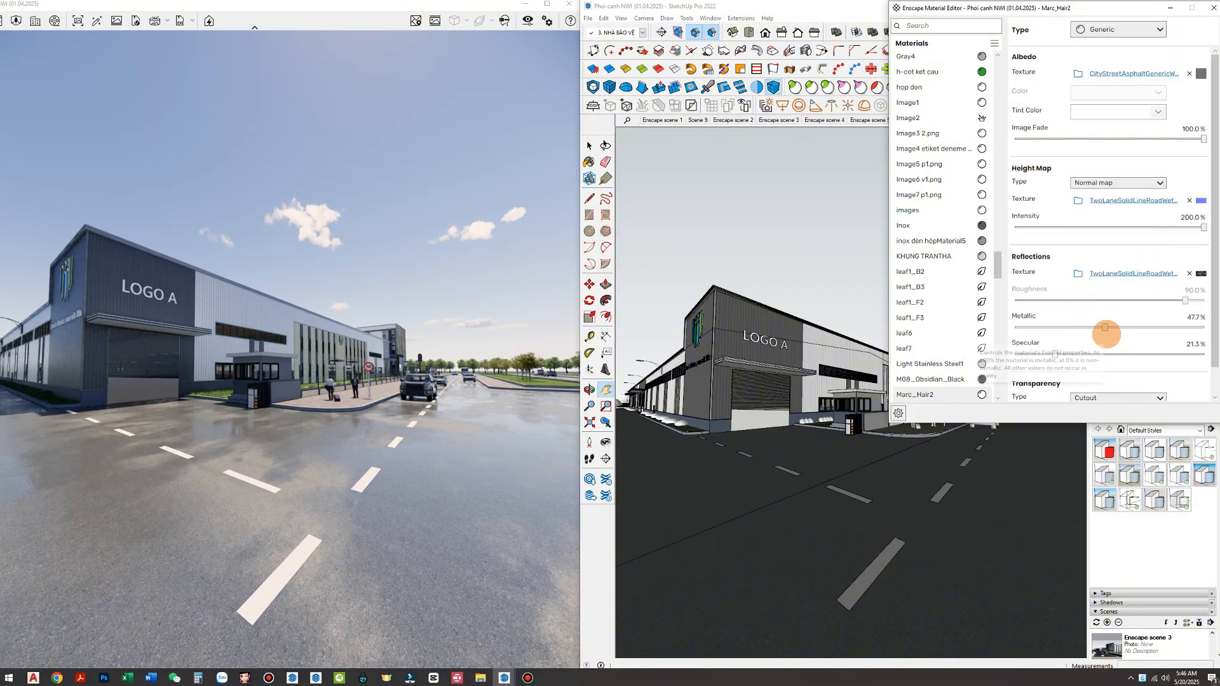
Set the road's metallic to about 50% and specular to about 25%
{"action": "left_click_drag", "start_coordinate": [1106, 328], "coordinate": [1014, 328]}
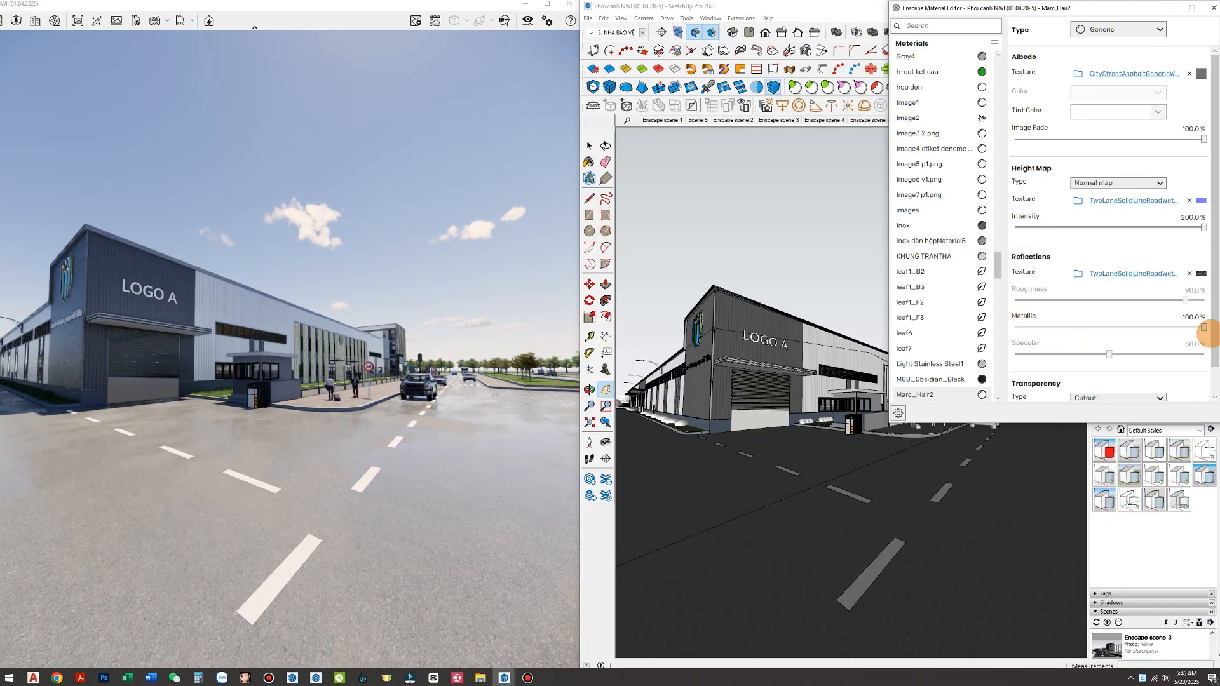
{"action": "left_click_drag", "start_coordinate": [1185, 331], "coordinate": [1065, 330]}
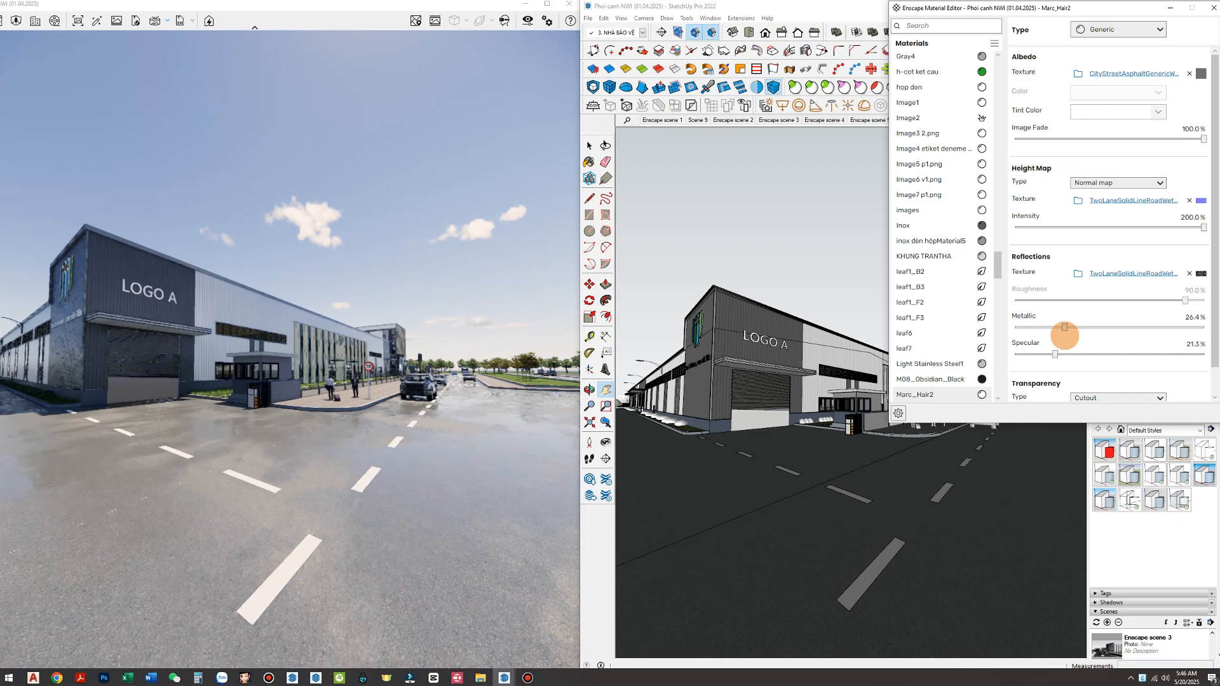
{"action": "left_click_drag", "start_coordinate": [1064, 328], "coordinate": [1074, 328]}
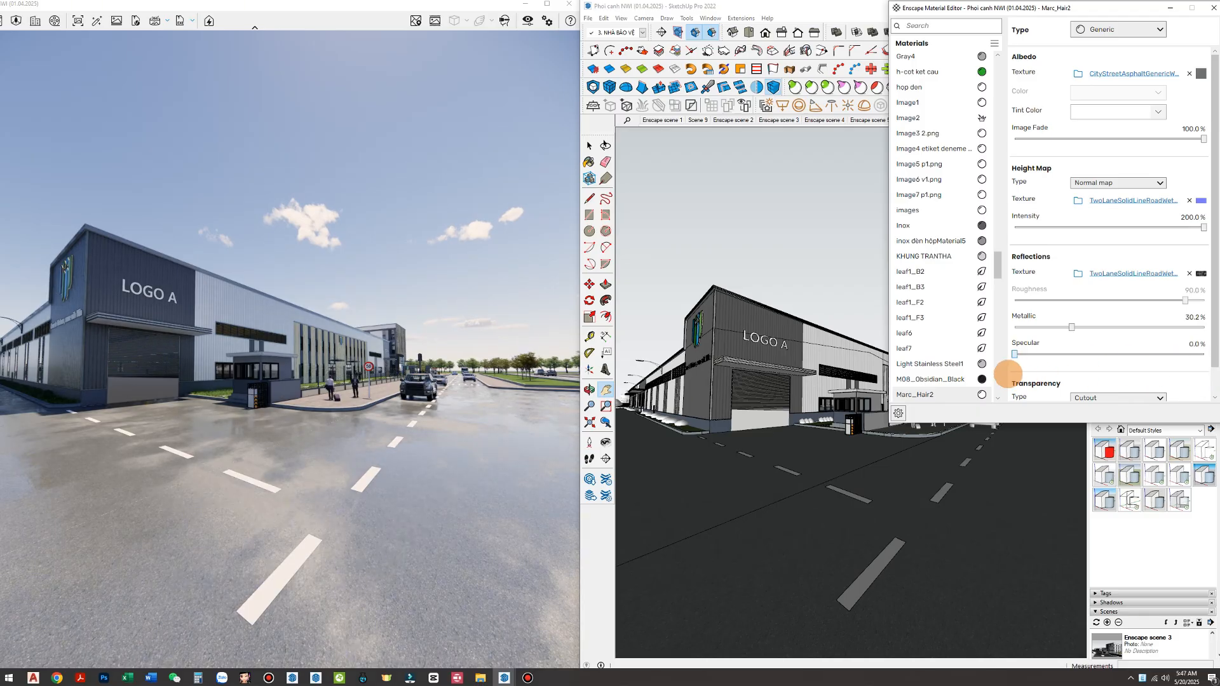
{"action": "left_click_drag", "start_coordinate": [1016, 343], "coordinate": [1047, 342]}
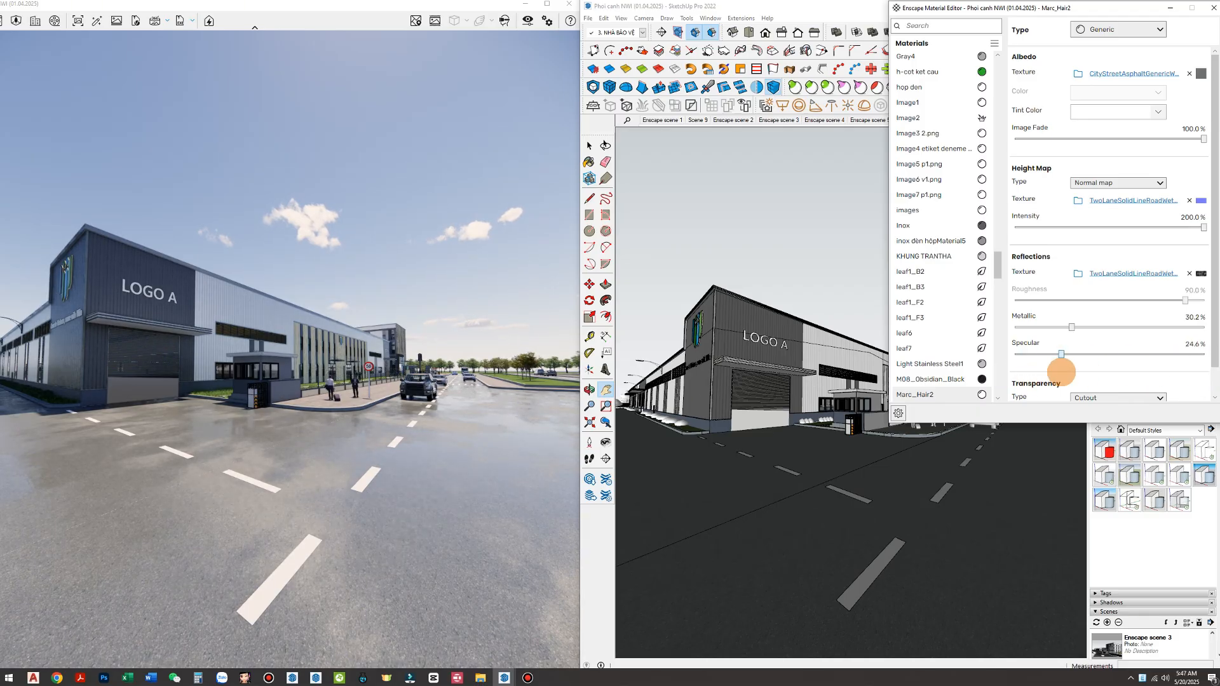